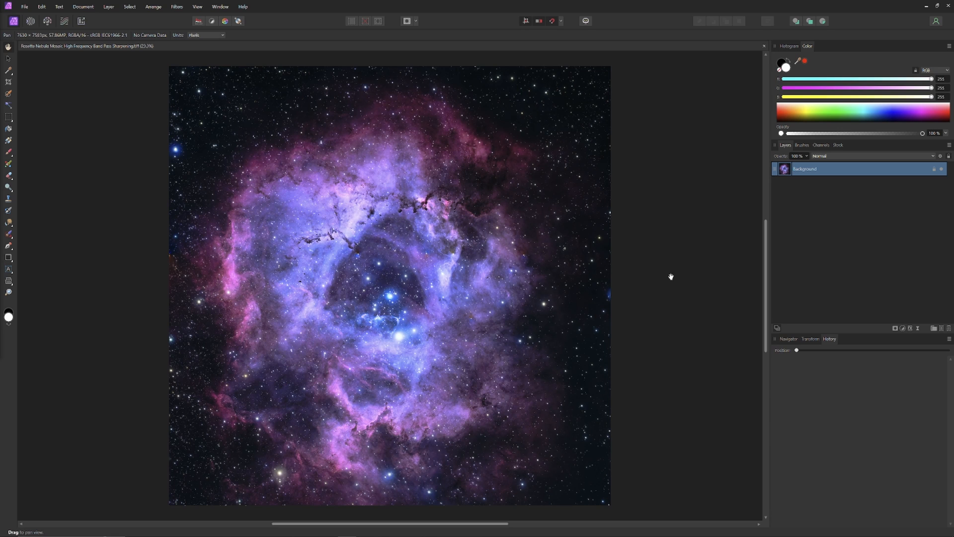
Duplicate the Background layer and toggle the new copy's visibility.
{"action": "right_click", "coordinate": [804, 169]}
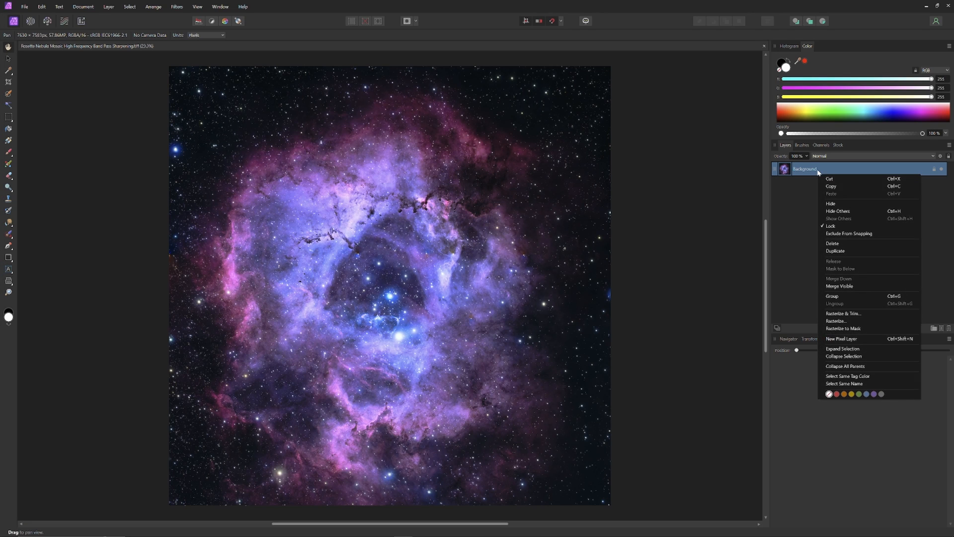
{"action": "left_click", "coordinate": [836, 250]}
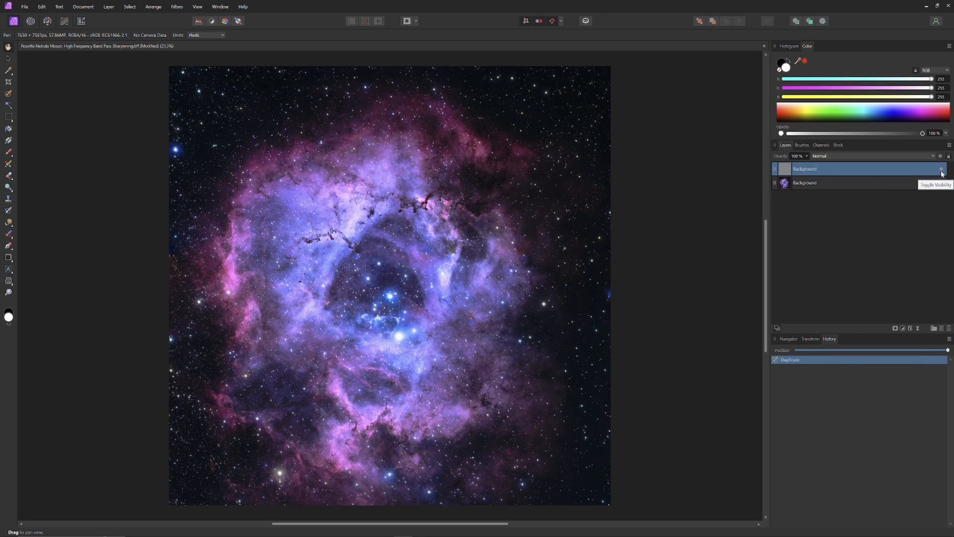
{"action": "left_click", "coordinate": [941, 169]}
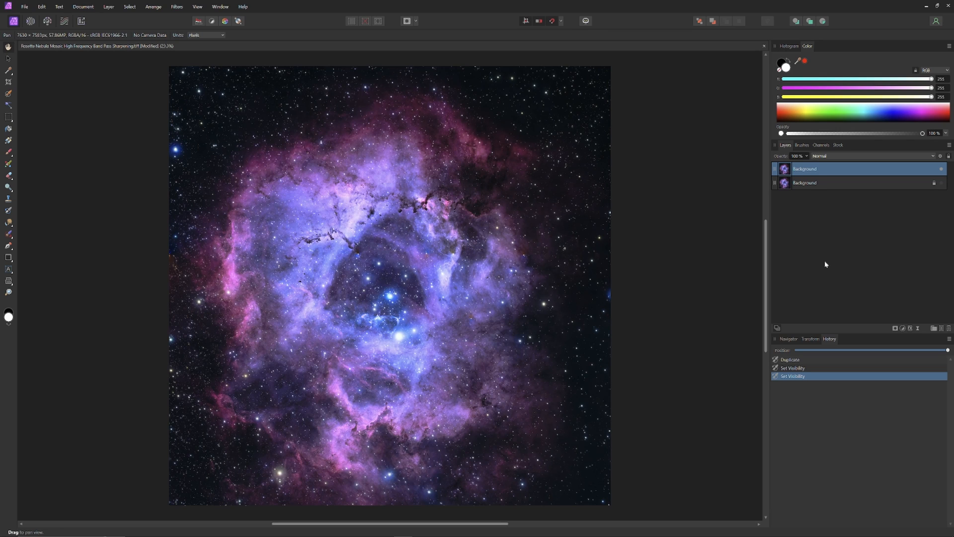
{"action": "mouse_move", "coordinate": [807, 172]}
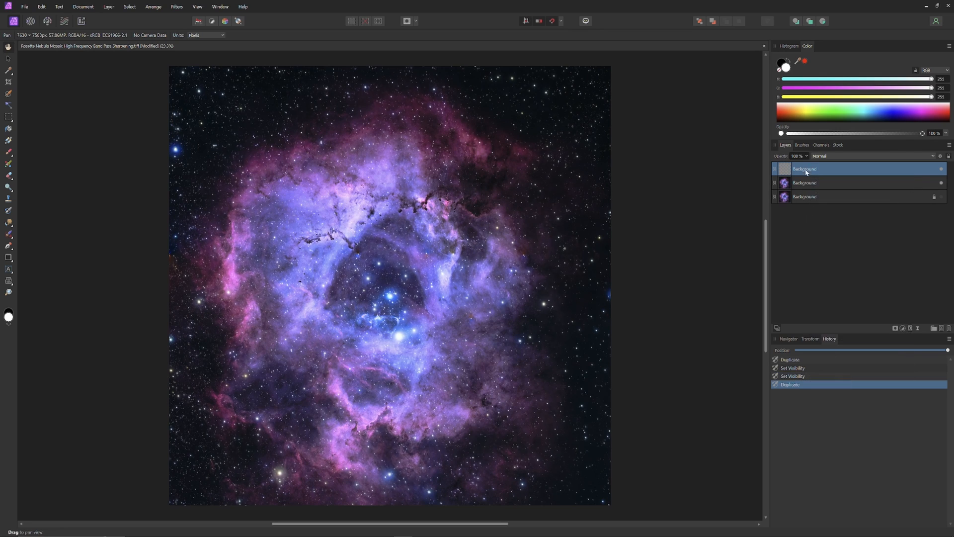
Duplicate again from the second layer so four identical image layers are stacked.
{"action": "right_click", "coordinate": [804, 183]}
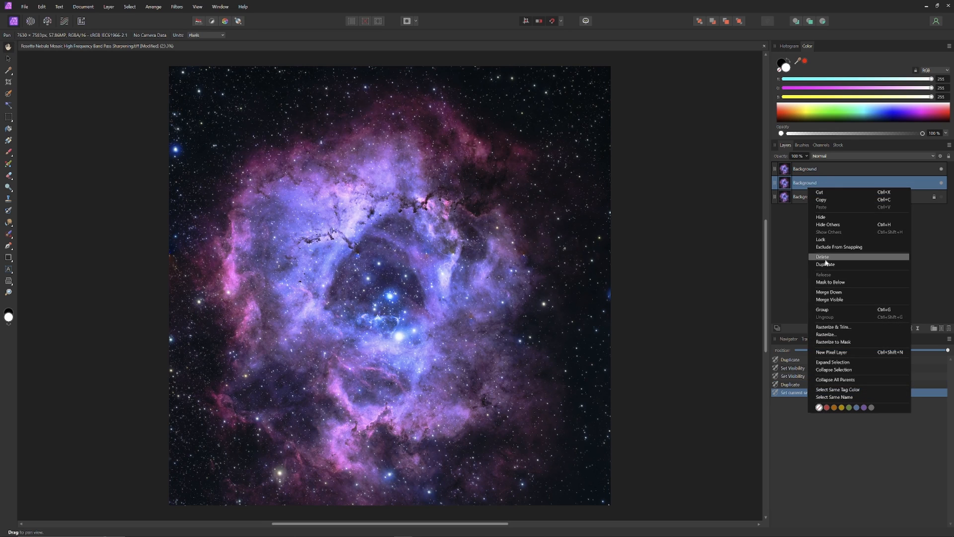
{"action": "left_click", "coordinate": [825, 264]}
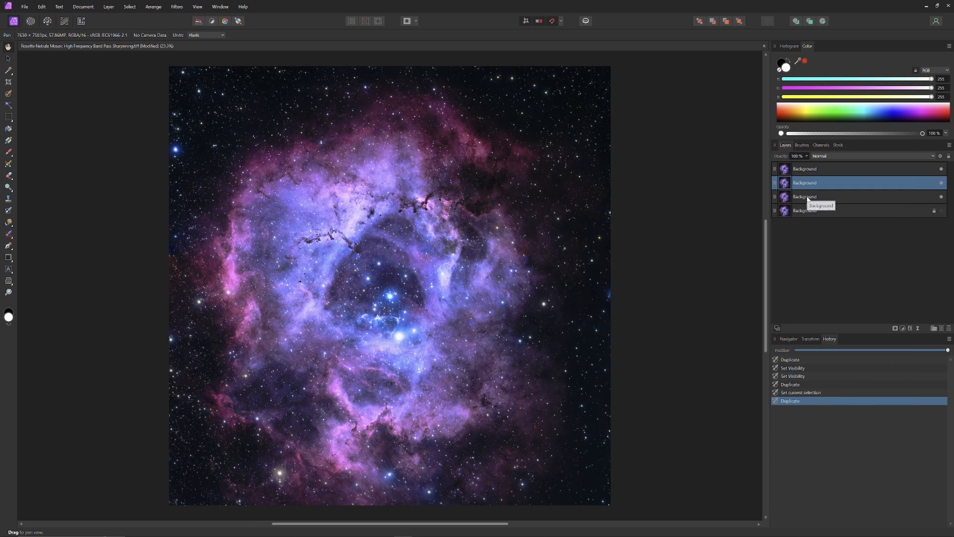
{"action": "left_click", "coordinate": [804, 197]}
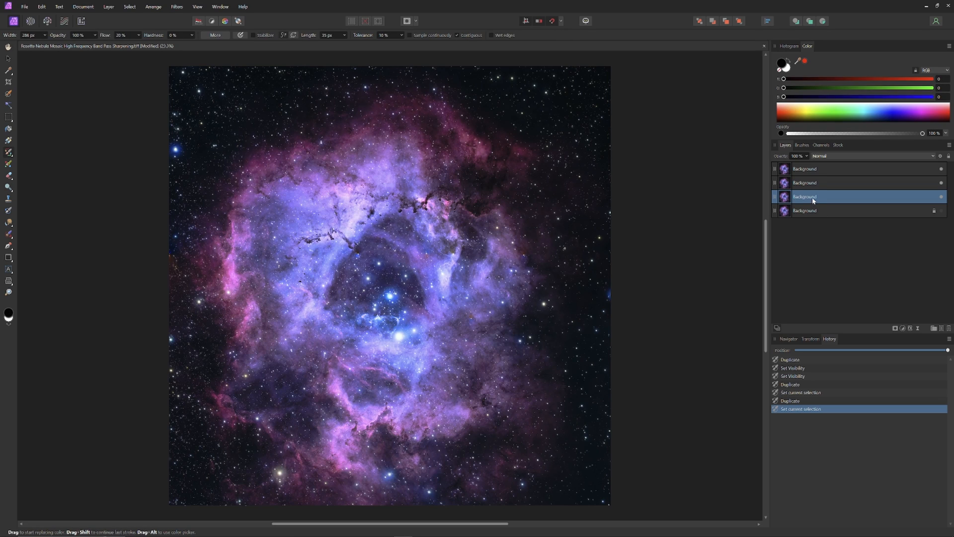
Rename the copies Original, Glow Screen and Glow Linear or Vivid, hiding the top glow layer.
{"action": "double_click", "coordinate": [822, 196]}
{"action": "type", "text": "Original"}
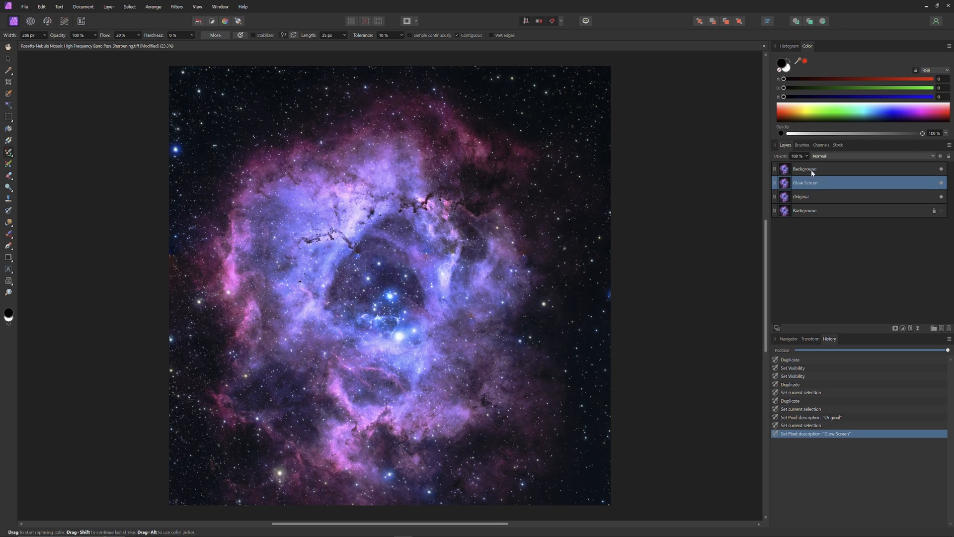
{"action": "double_click", "coordinate": [804, 169]}
{"action": "type", "text": "Glow Linear or Vivid"}
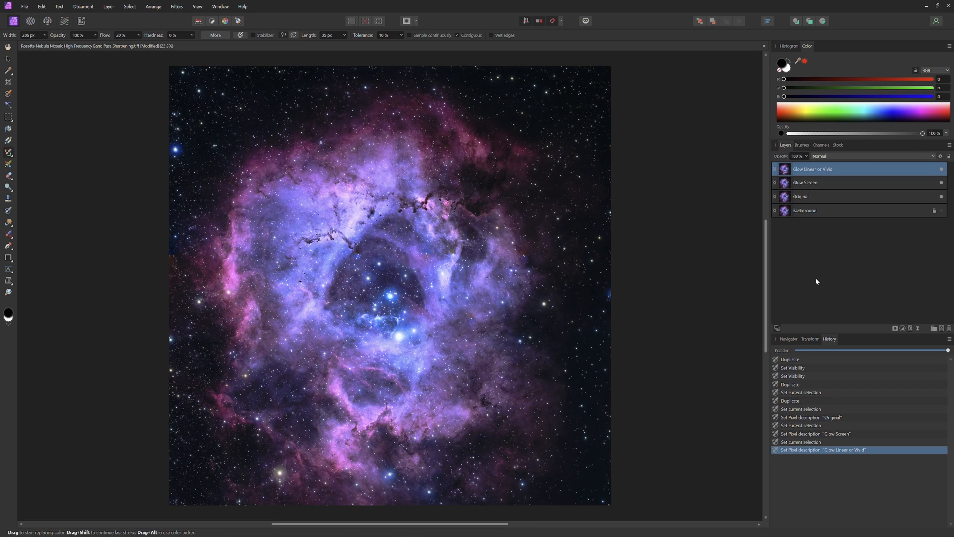
{"action": "left_click", "coordinate": [941, 183]}
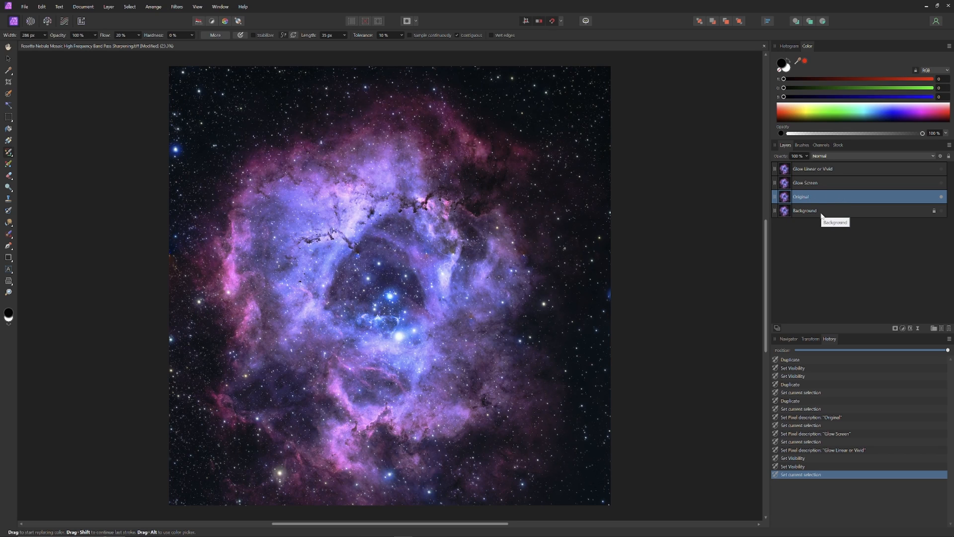
{"action": "mouse_move", "coordinate": [697, 227]}
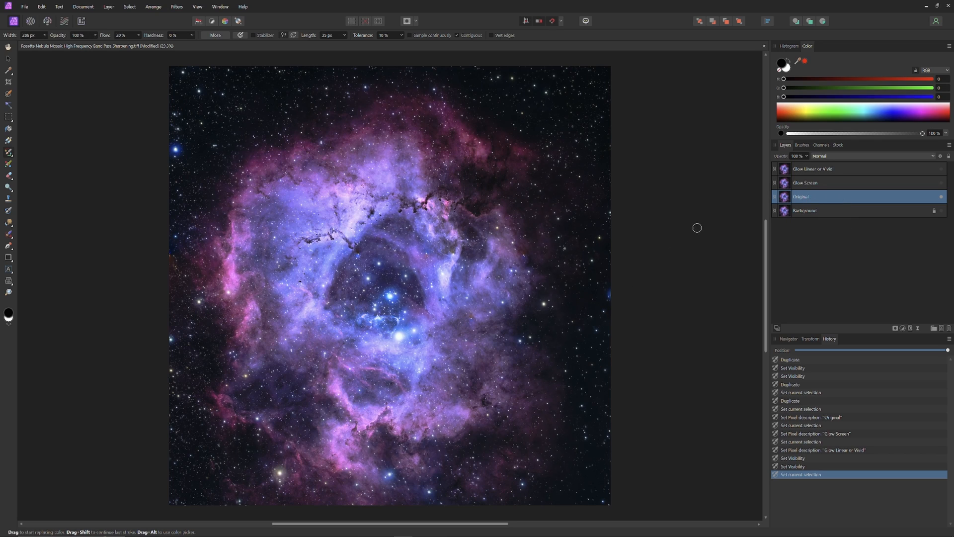
{"action": "left_click", "coordinate": [941, 183]}
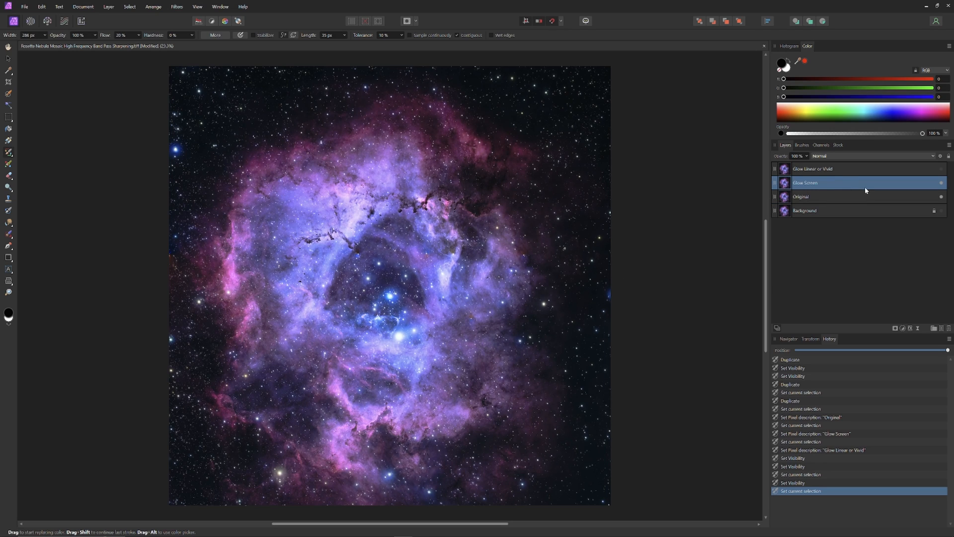
{"action": "mouse_move", "coordinate": [919, 329]}
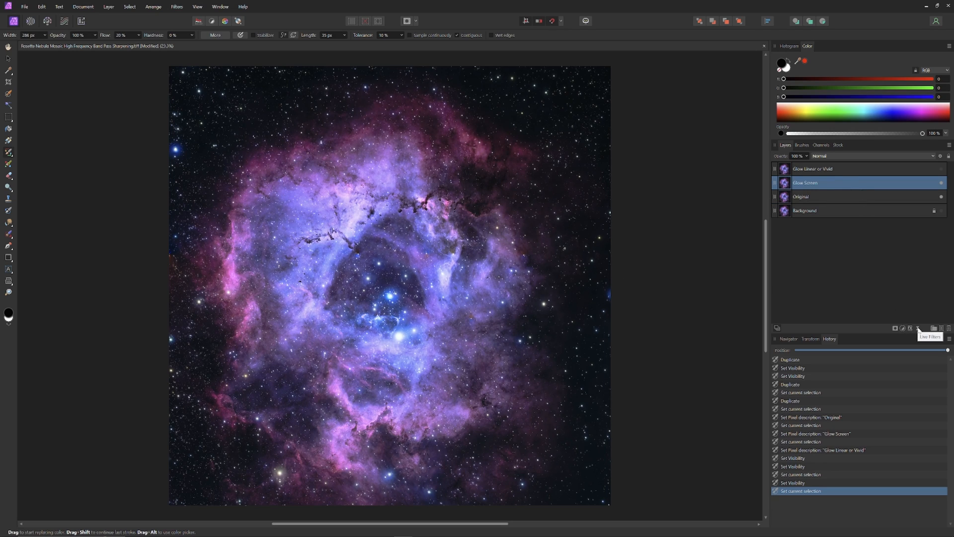
Add a live Gaussian Blur to Glow Screen with a radius of about 20 px.
{"action": "left_click", "coordinate": [912, 328]}
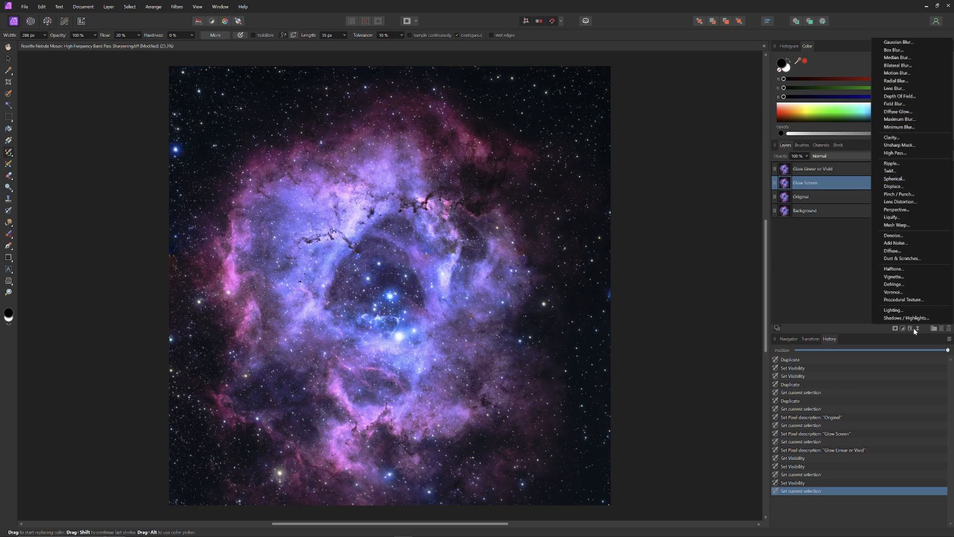
{"action": "left_click", "coordinate": [896, 42]}
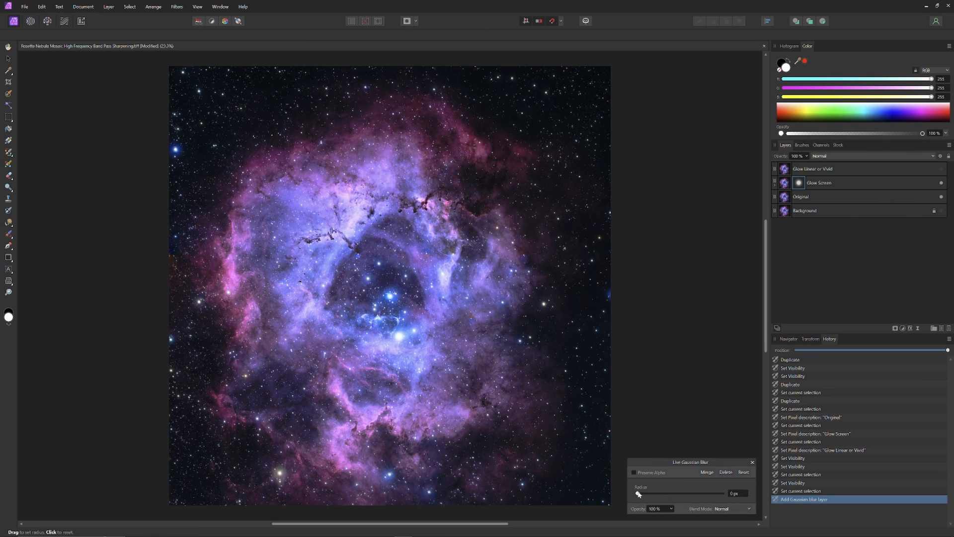
{"action": "left_click_drag", "start_coordinate": [640, 494], "coordinate": [662, 494]}
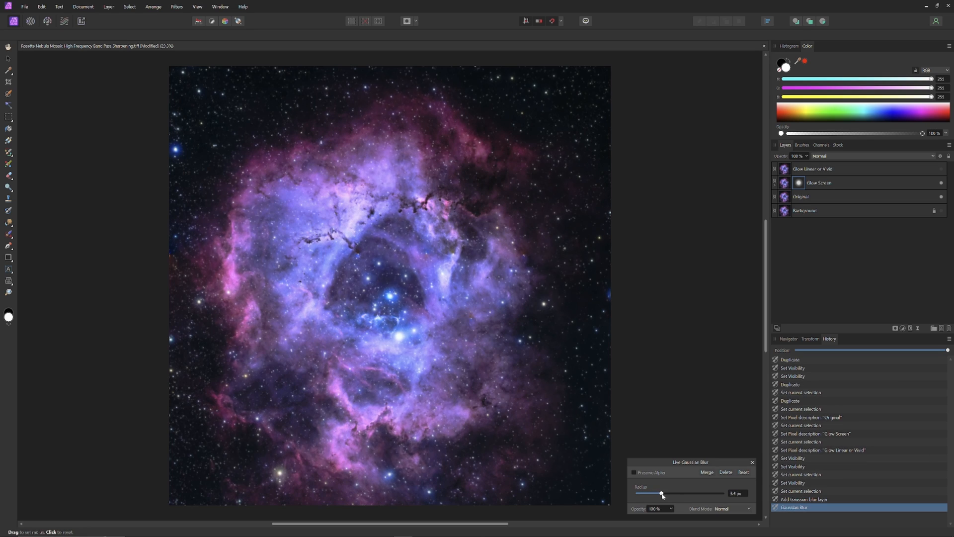
{"action": "left_click_drag", "start_coordinate": [662, 494], "coordinate": [686, 494]}
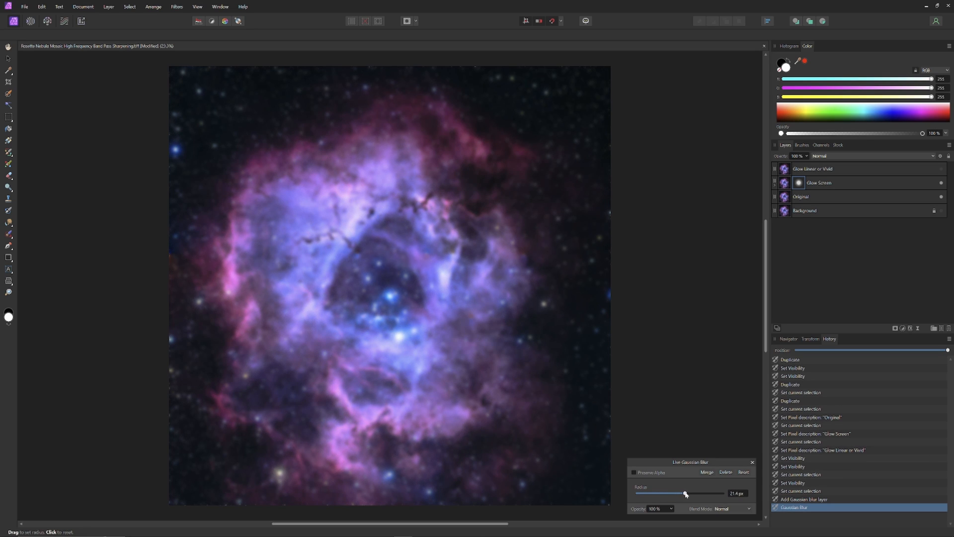
{"action": "left_click_drag", "start_coordinate": [686, 493], "coordinate": [684, 493]}
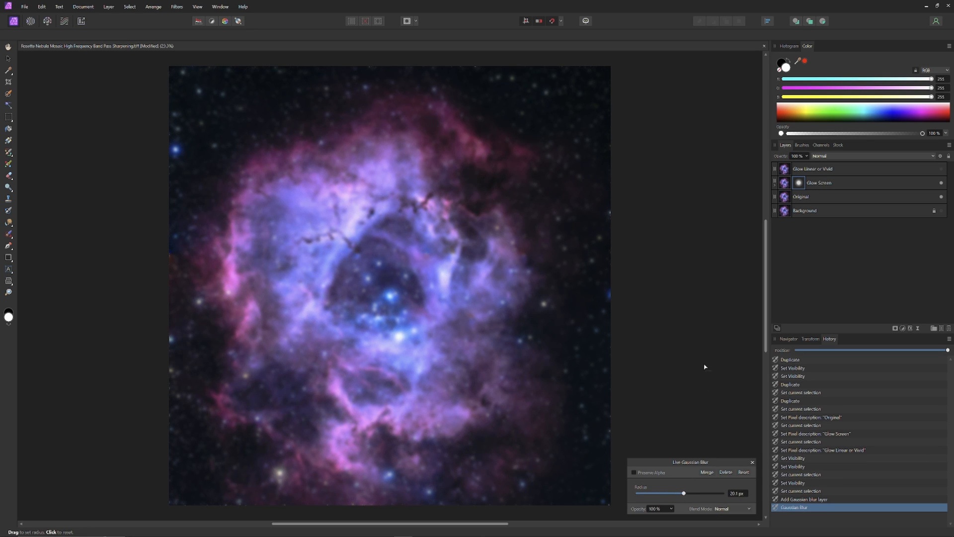
{"action": "mouse_move", "coordinate": [746, 480]}
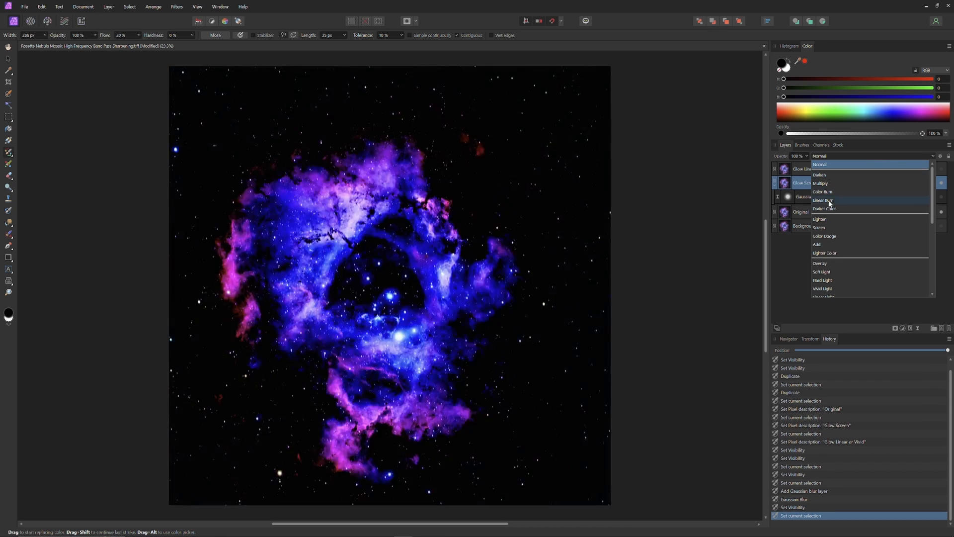
Set the Glow Screen layer's blend mode to Screen for a soft bright glow.
{"action": "left_click", "coordinate": [820, 227]}
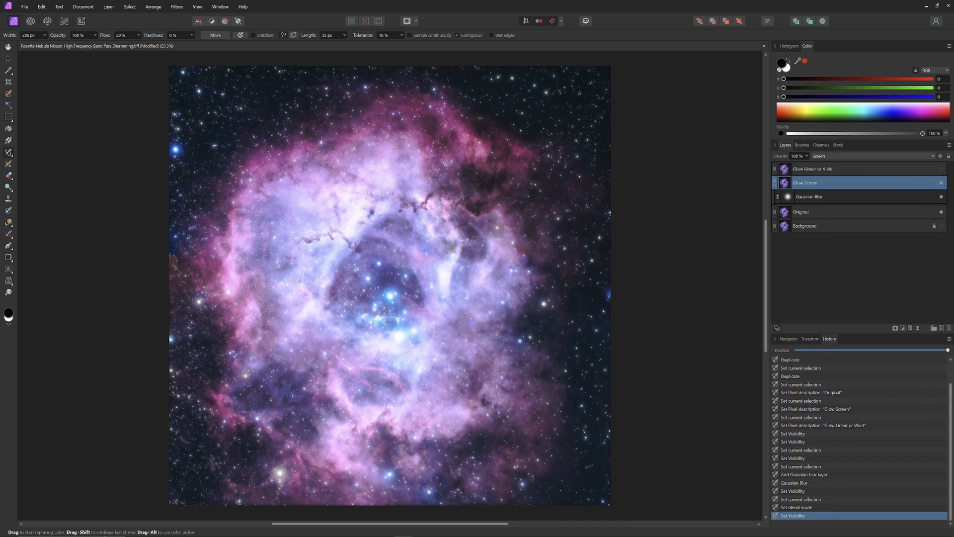
{"action": "mouse_move", "coordinate": [563, 370]}
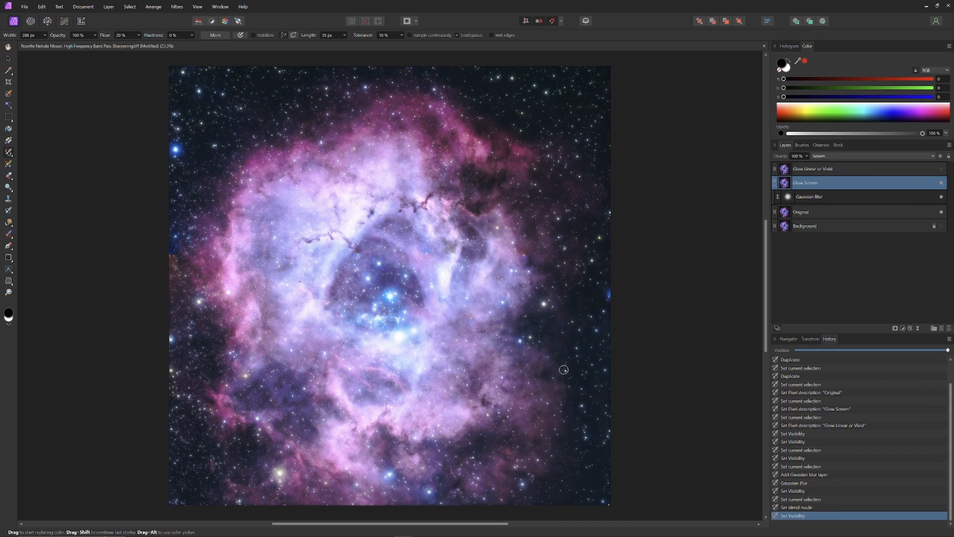
{"action": "mouse_move", "coordinate": [612, 380]}
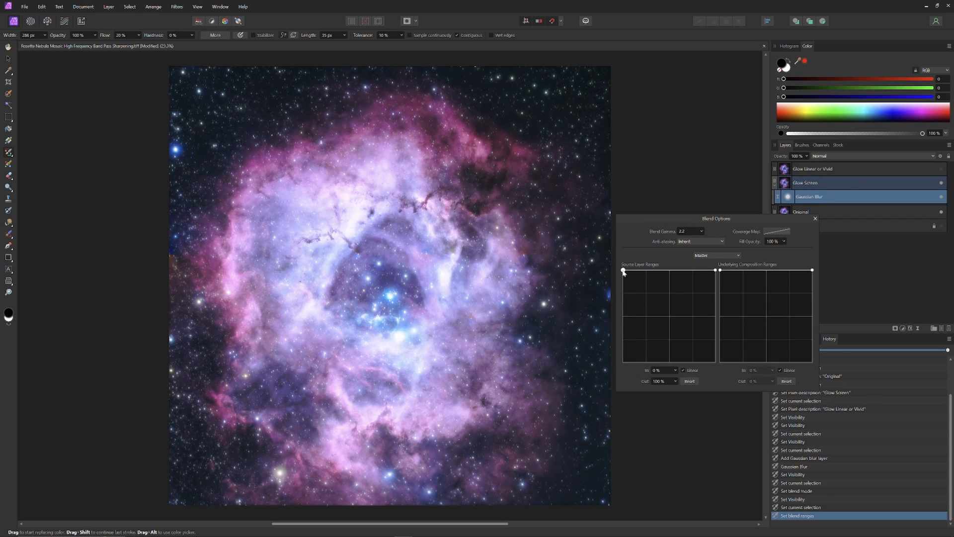
Ramp the blur's source blend range from shadows to highlights with a lowered midpoint.
{"action": "left_click_drag", "start_coordinate": [623, 271], "coordinate": [624, 361]}
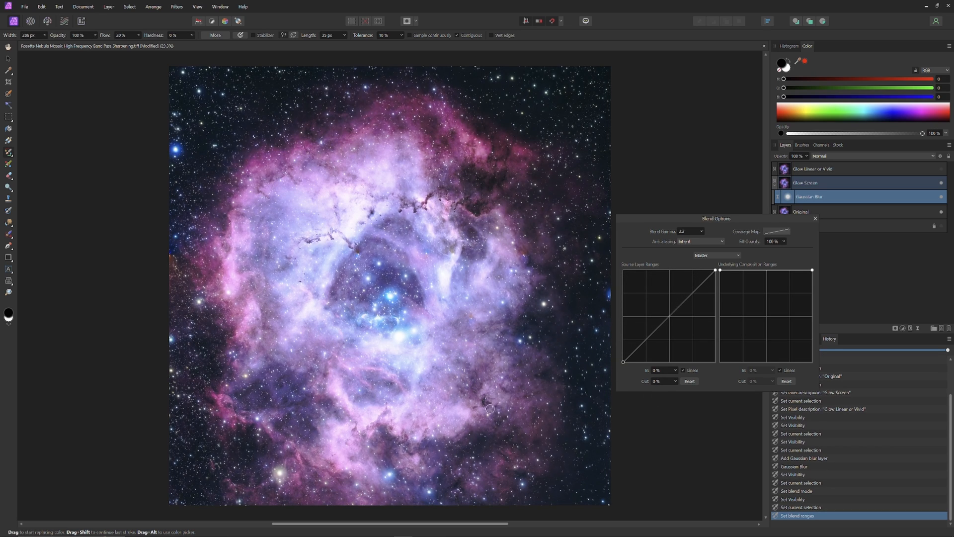
{"action": "mouse_move", "coordinate": [393, 202]}
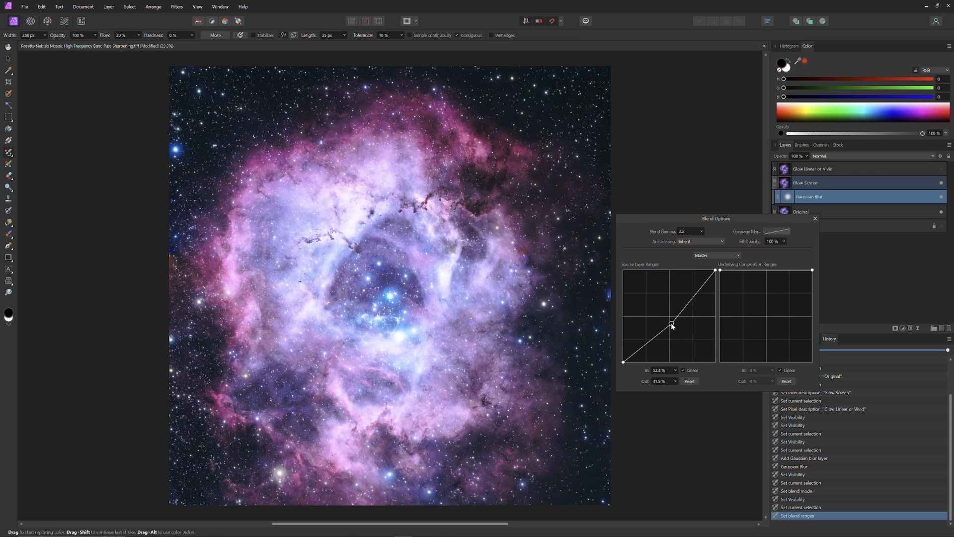
{"action": "left_click", "coordinate": [815, 219]}
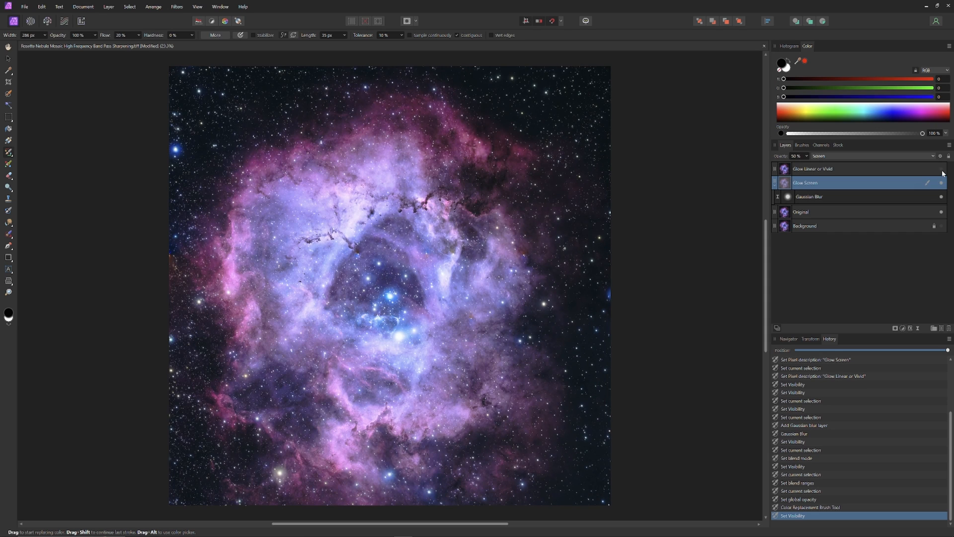
Show Glow Linear or Vivid, blend it as Vivid Light and lower its opacity to about 25%.
{"action": "left_click", "coordinate": [812, 169]}
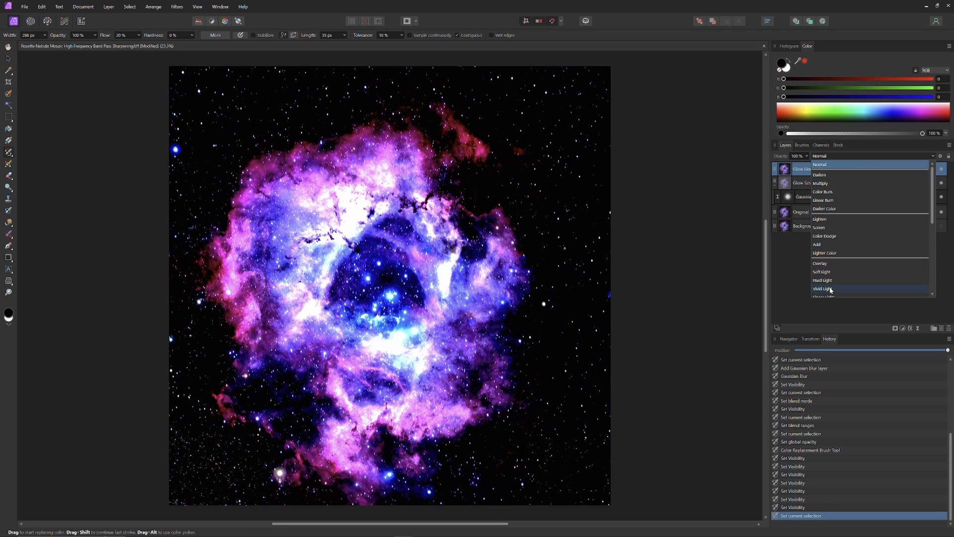
{"action": "left_click", "coordinate": [822, 288]}
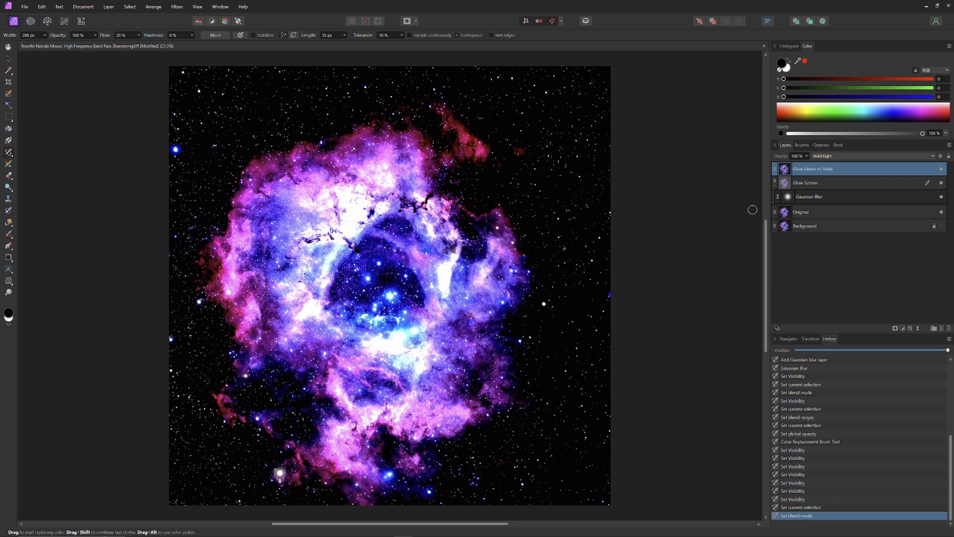
{"action": "left_click", "coordinate": [843, 156]}
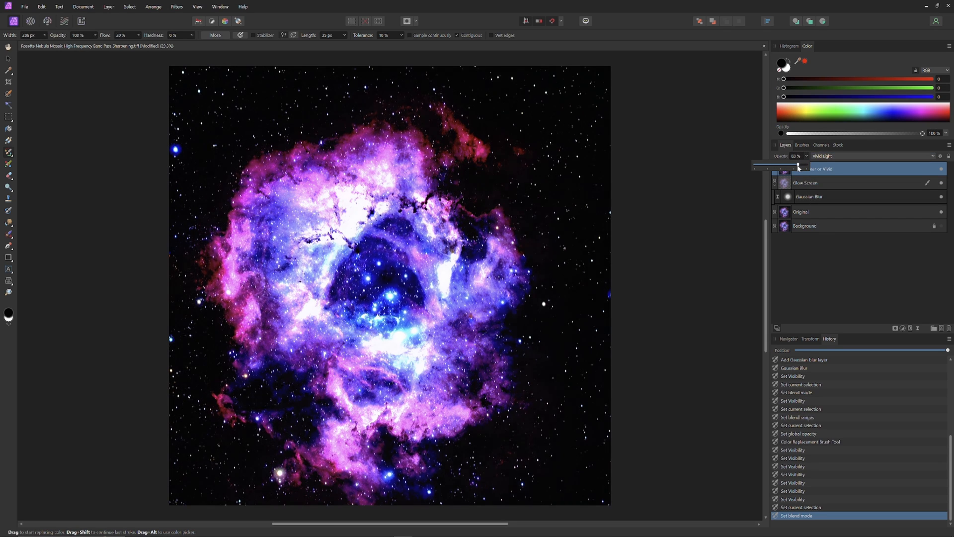
{"action": "left_click_drag", "start_coordinate": [797, 166], "coordinate": [768, 166]}
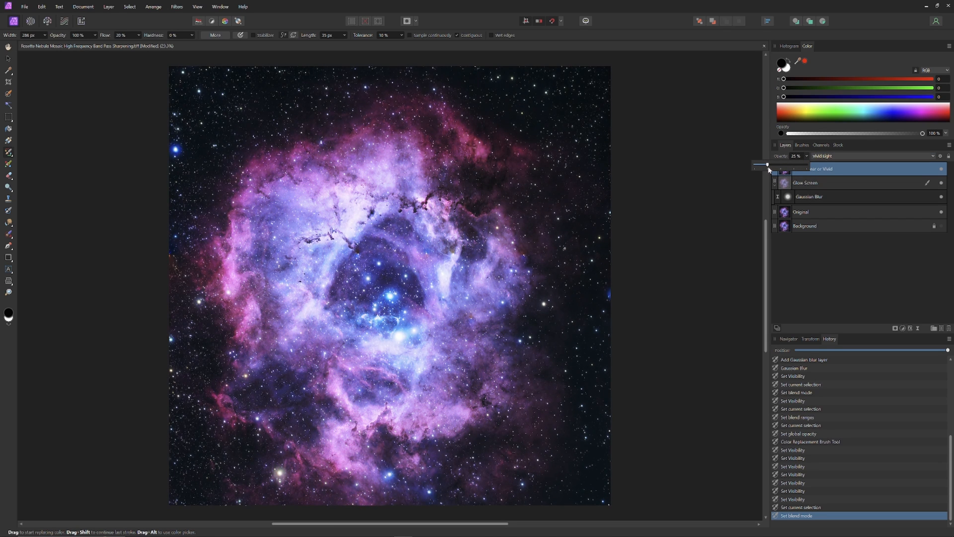